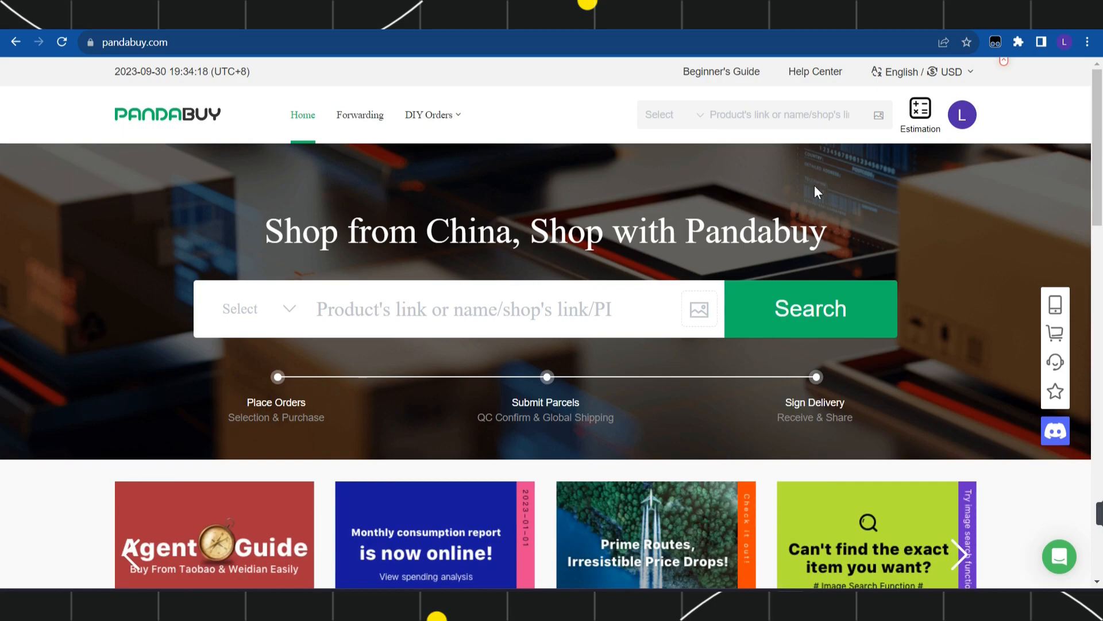
Go to My Orders from the profile avatar menu and view the pending order.
scroll("down", 3)
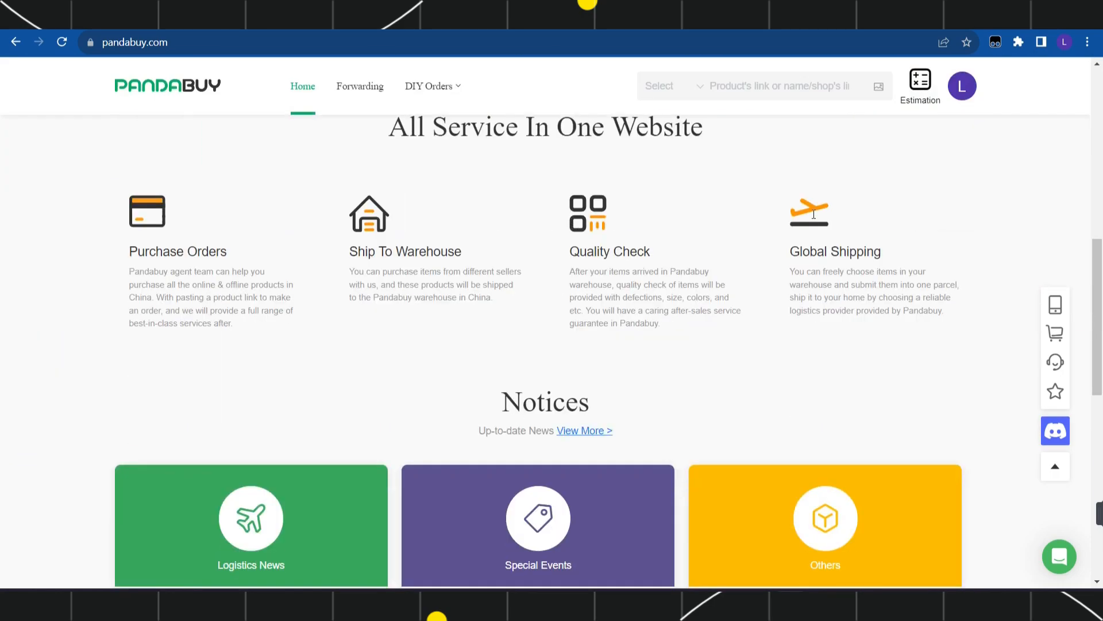
scroll("down", 3)
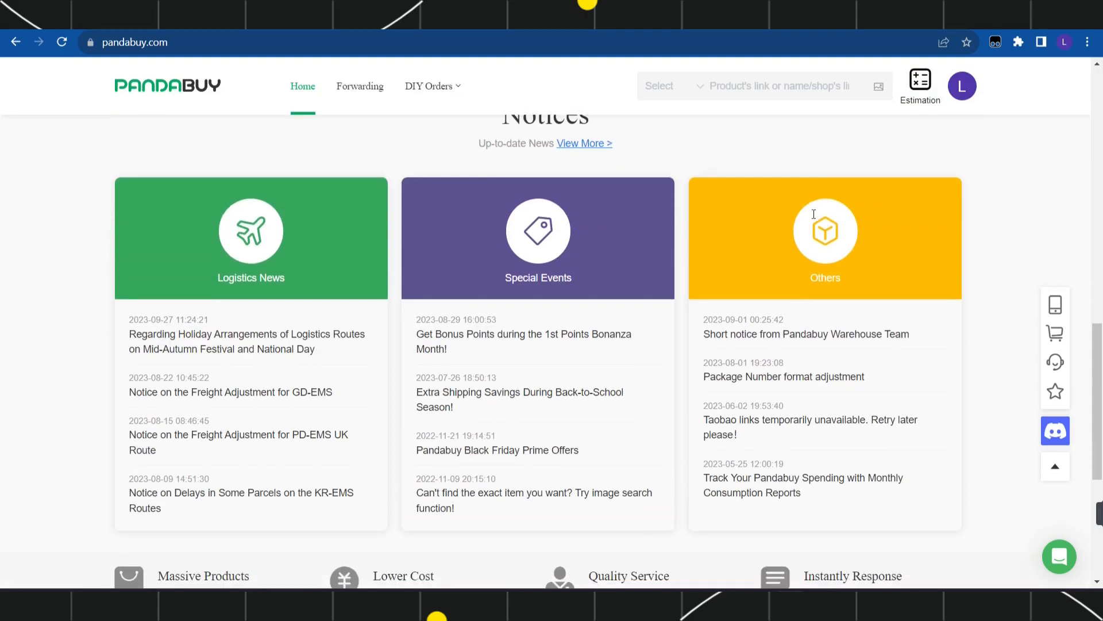
scroll("up", 3)
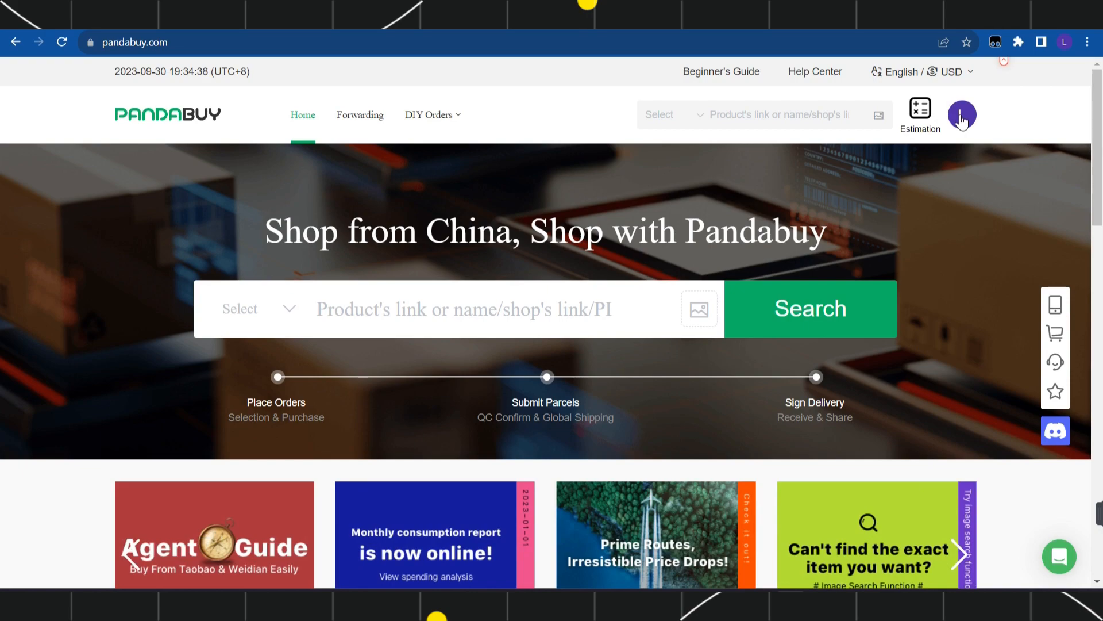
left_click(961, 115)
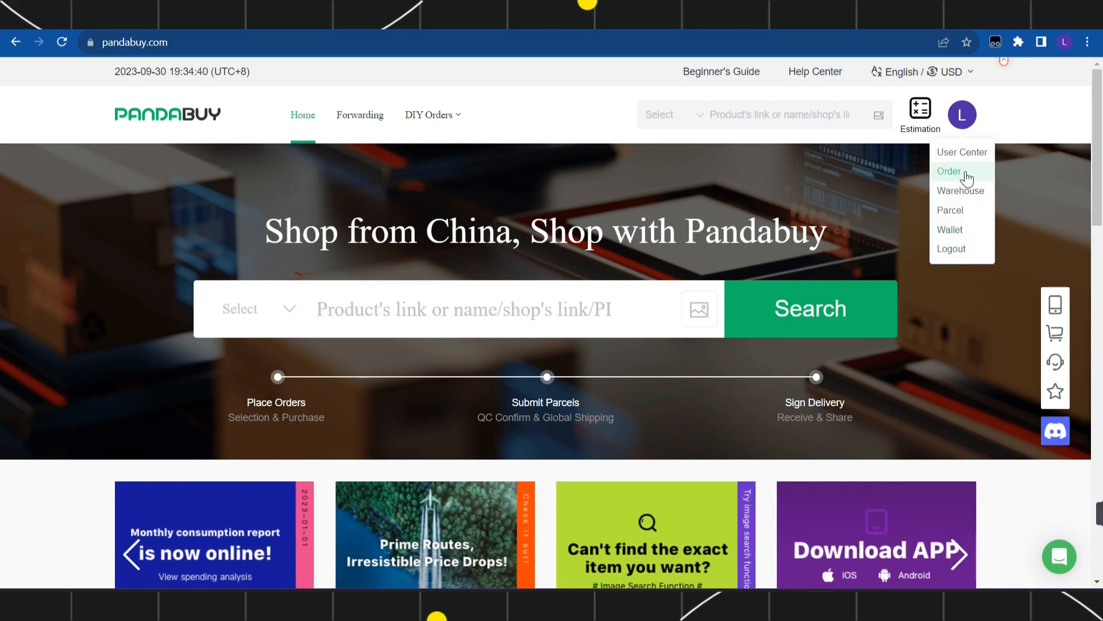
left_click(949, 171)
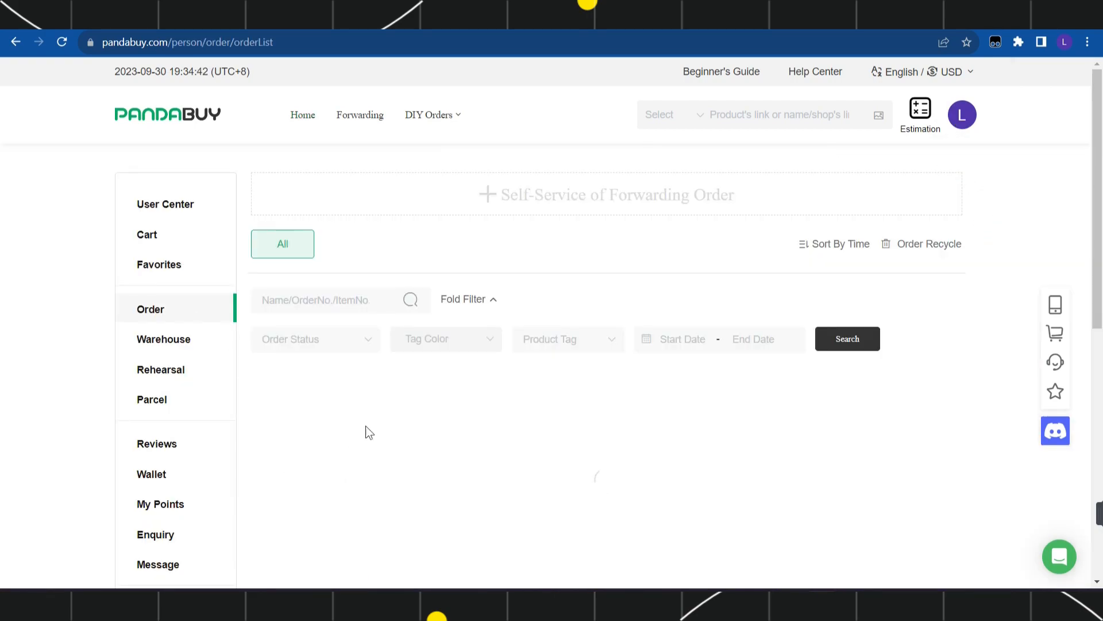
scroll("down", 3)
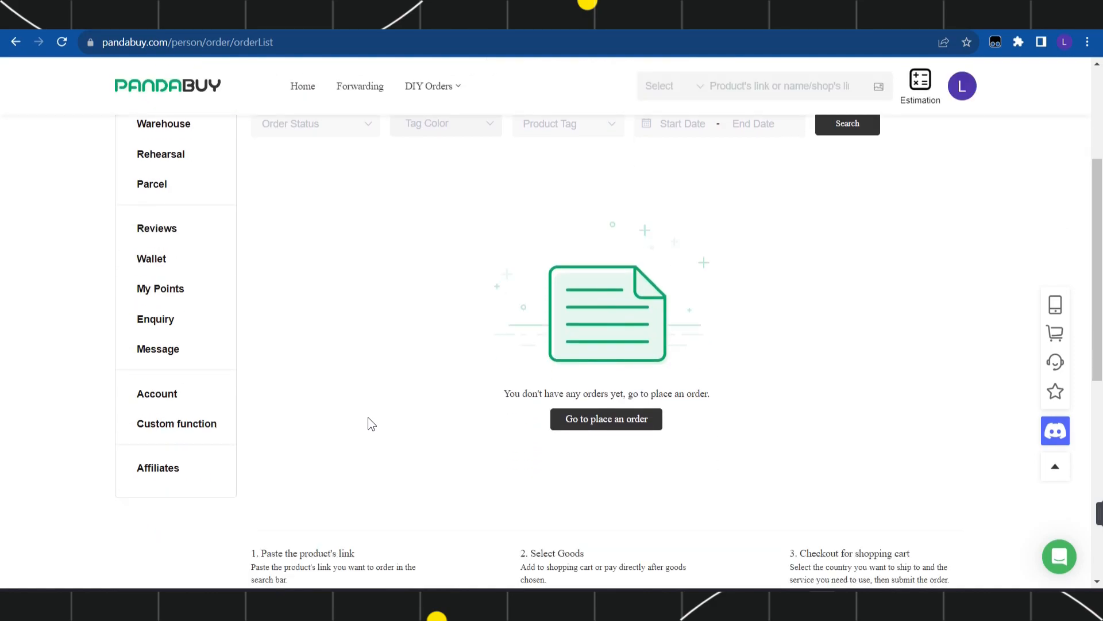
scroll("up", 3)
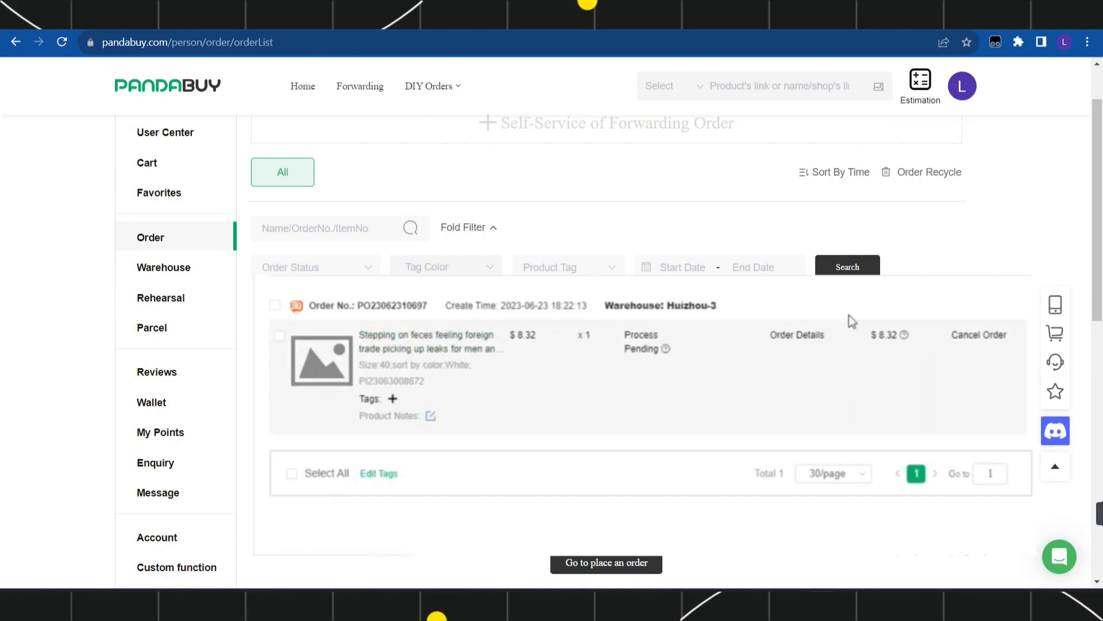
Open the Cancel Order form for the pending order.
left_click(978, 335)
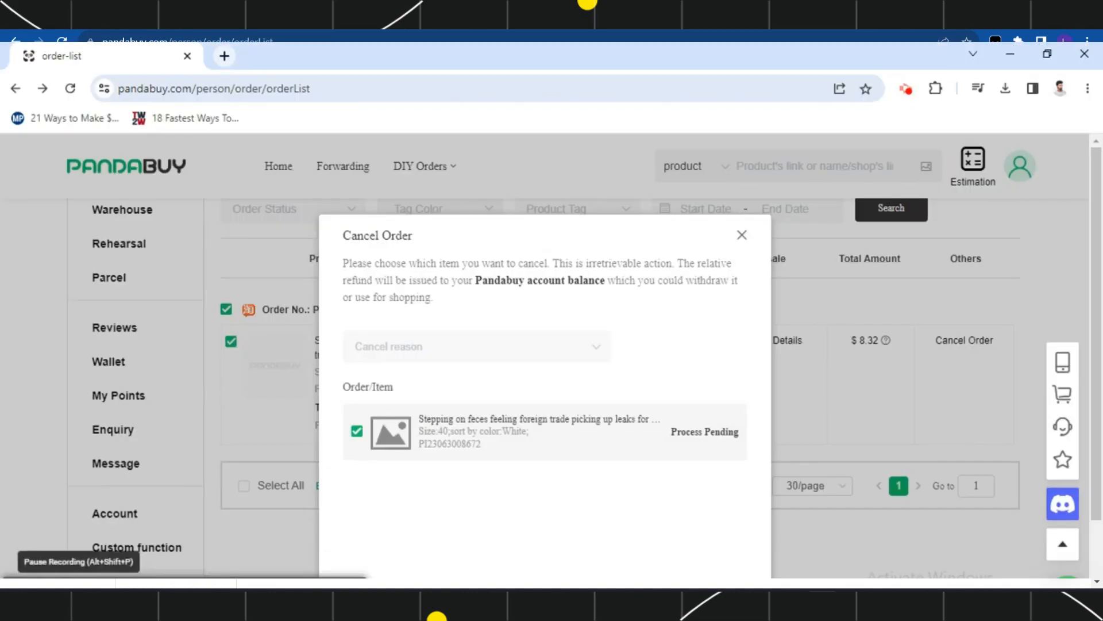
Choose the cancel reason "I don't want it anymore" and confirm the cancellation.
left_click(476, 345)
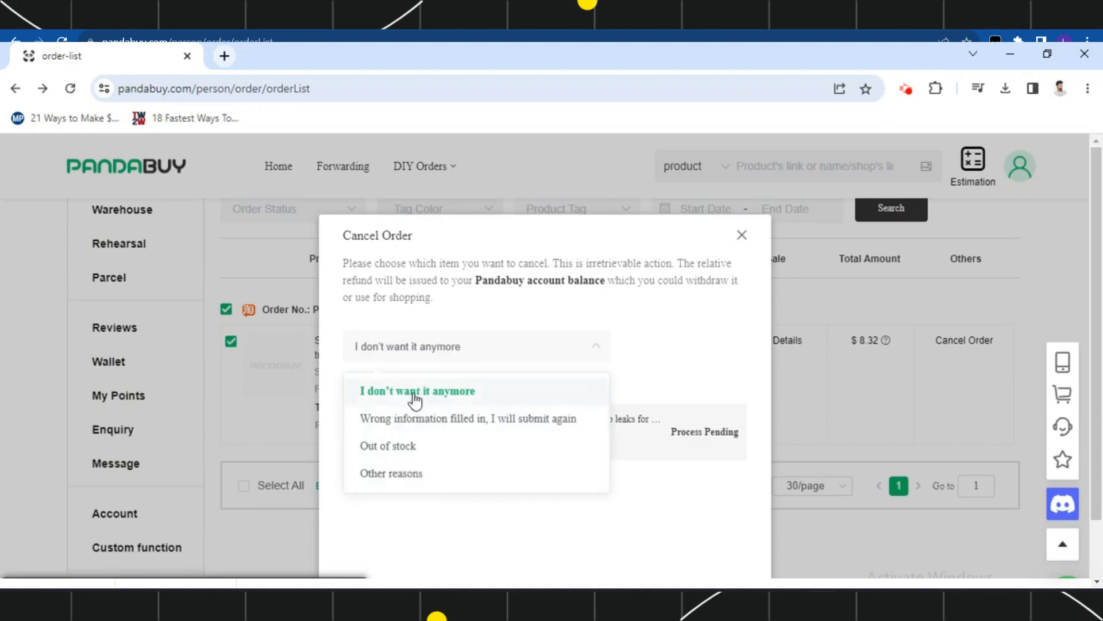
left_click(416, 390)
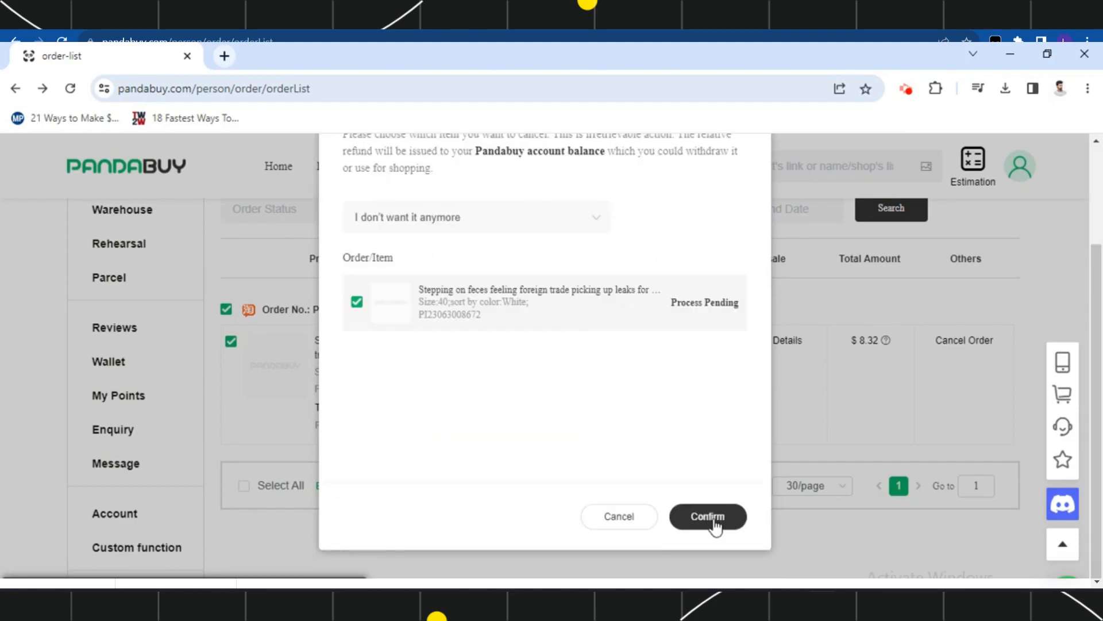
left_click(708, 516)
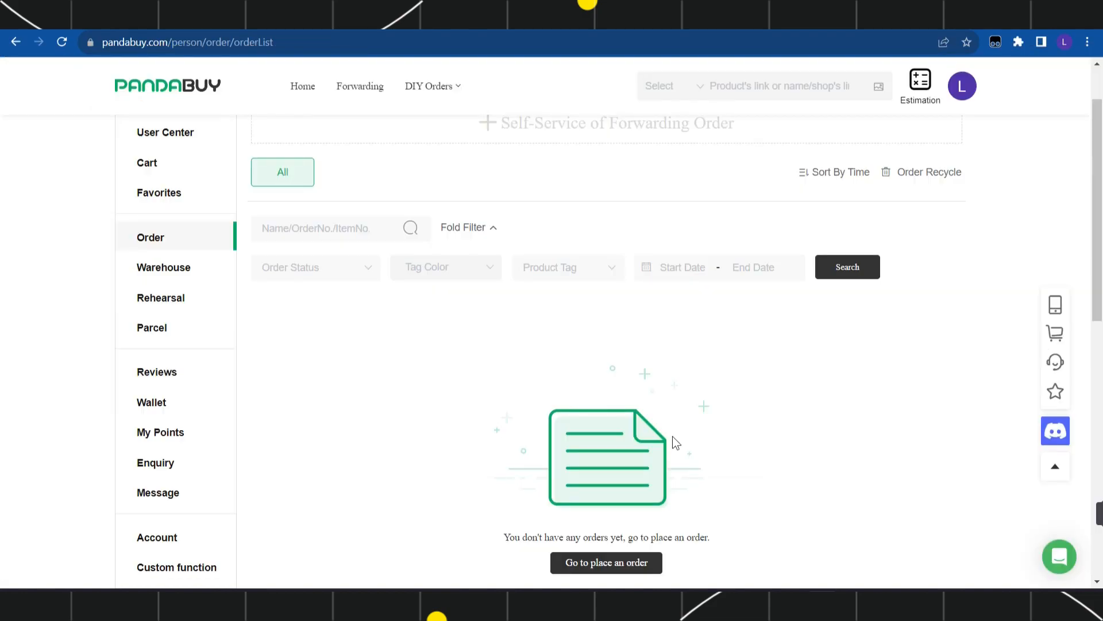